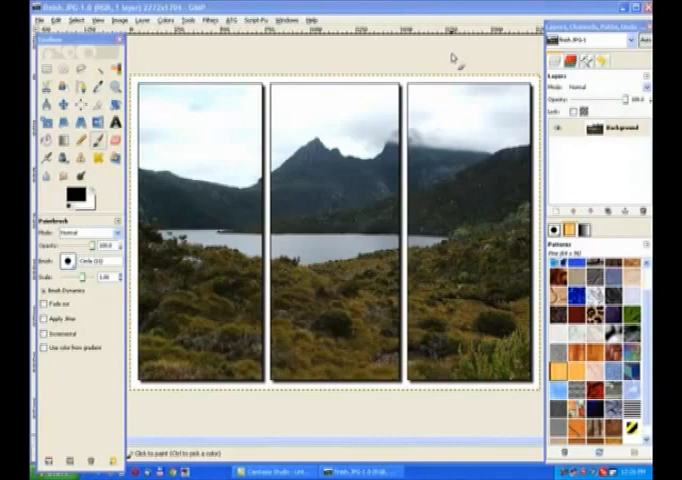
{"action": "mouse_move", "coordinate": [453, 58]}
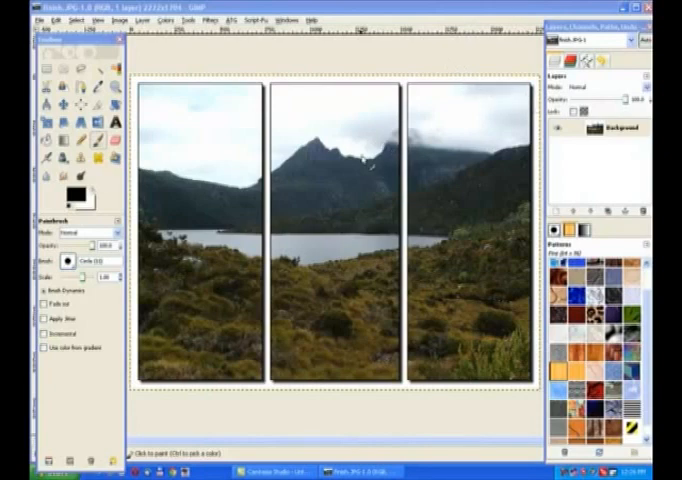
{"action": "mouse_move", "coordinate": [316, 103]}
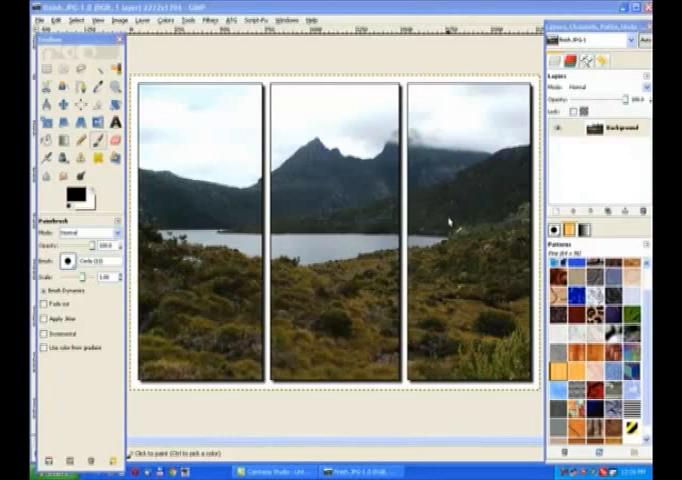
{"action": "mouse_move", "coordinate": [303, 120]}
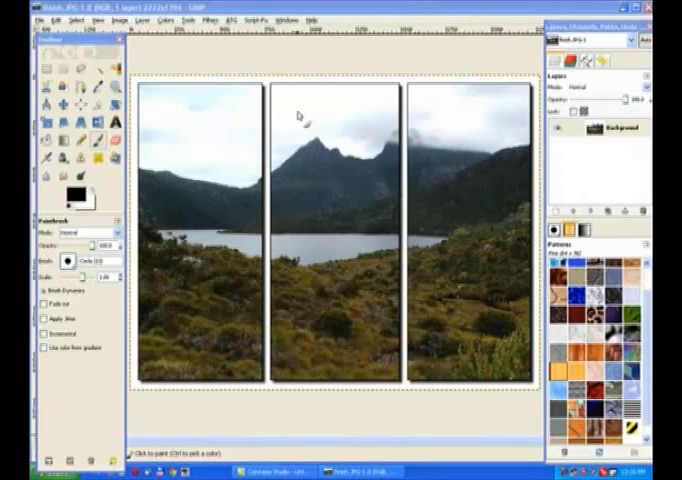
{"action": "mouse_move", "coordinate": [480, 113]}
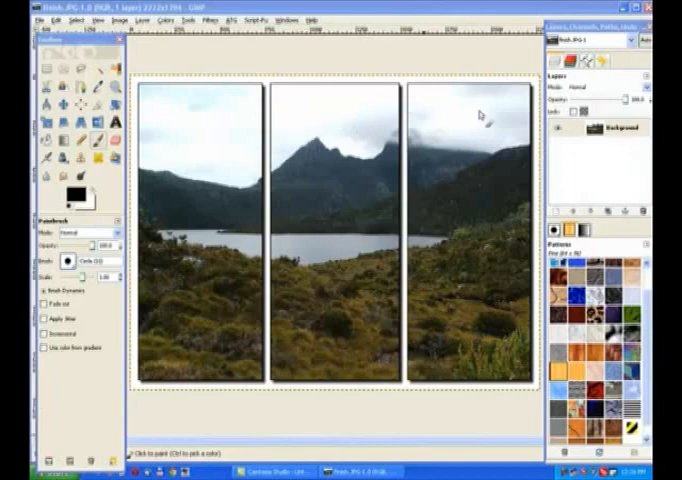
{"action": "mouse_move", "coordinate": [325, 135]}
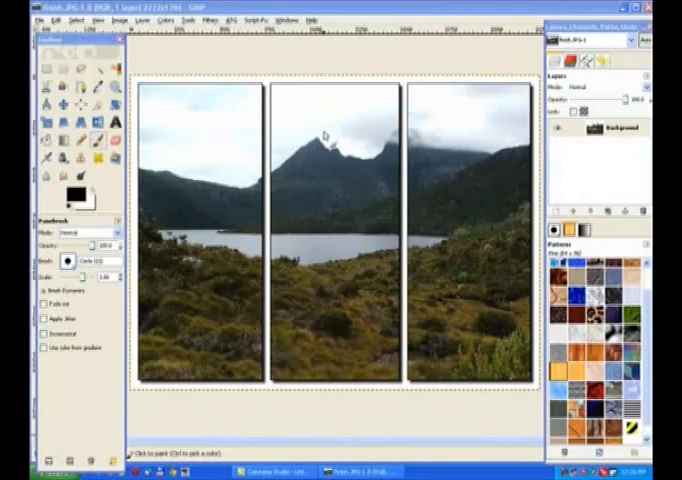
{"action": "mouse_move", "coordinate": [285, 105]}
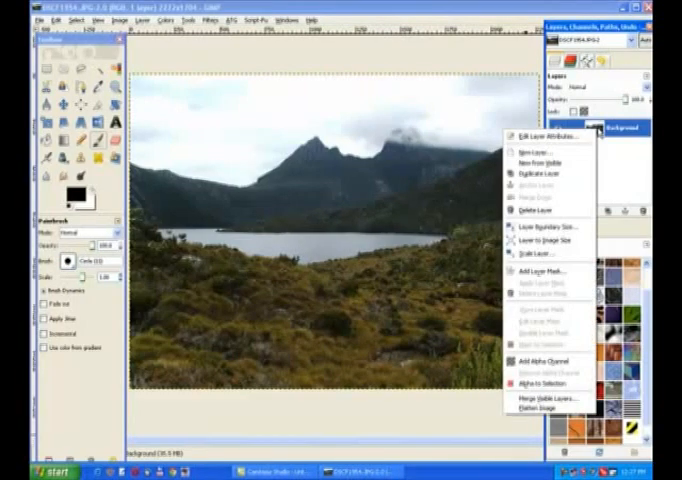
{"action": "mouse_move", "coordinate": [555, 361]}
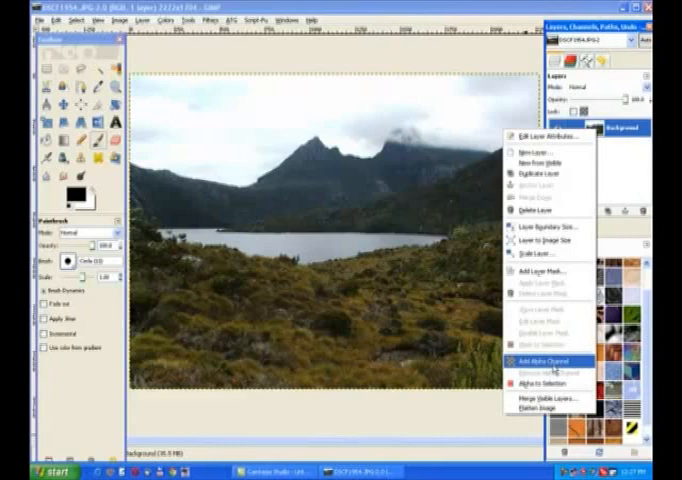
- Add an alpha channel to the mountain-lake photo's Background layer
{"action": "left_click", "coordinate": [557, 360]}
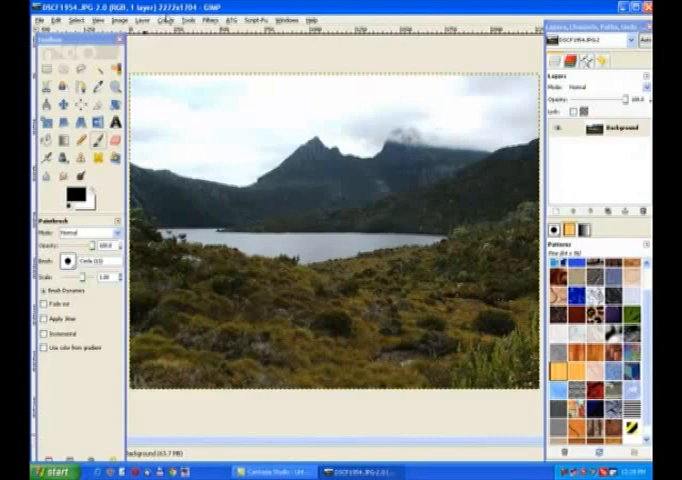
- Divide the 2272-pixel width by 3 in Windows Calculator (757.33), then close it
{"action": "left_click", "coordinate": [30, 471]}
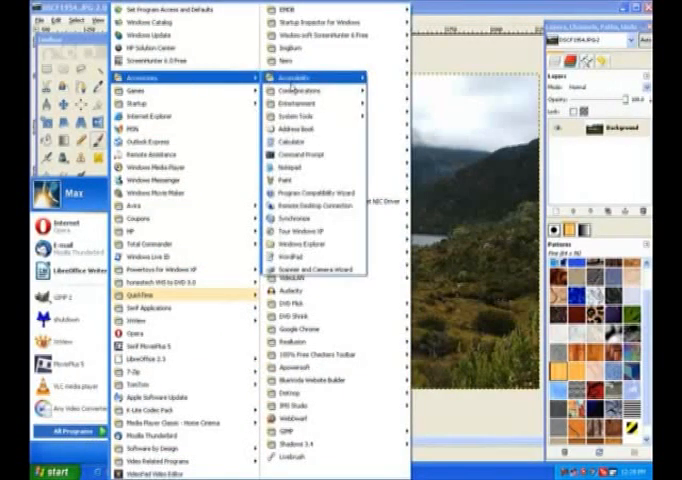
{"action": "left_click", "coordinate": [290, 142]}
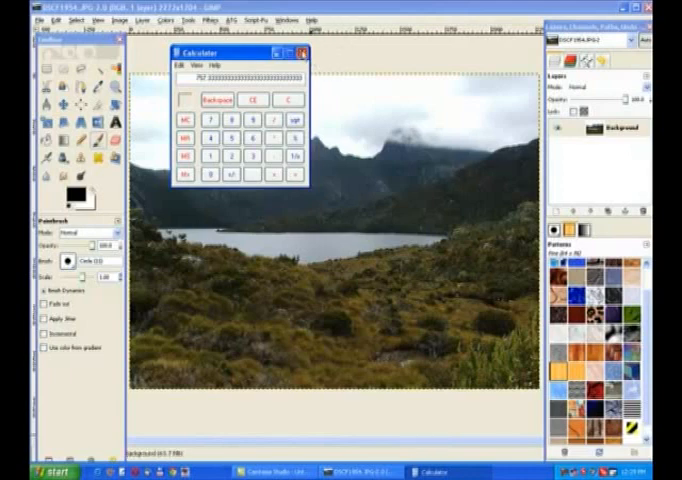
{"action": "left_click", "coordinate": [305, 52]}
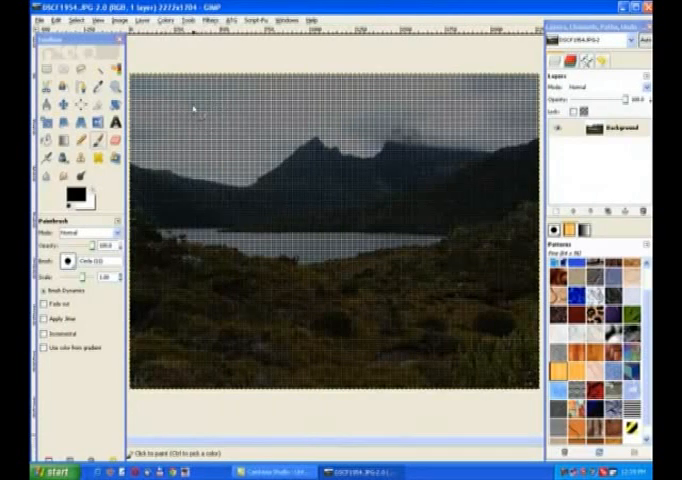
- Set the image grid spacing to 757 pixels in Configure Grid
{"action": "left_click", "coordinate": [106, 18]}
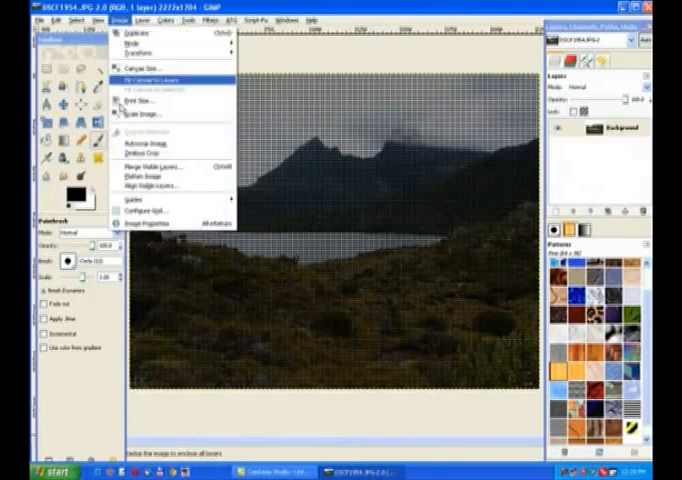
{"action": "mouse_move", "coordinate": [145, 209]}
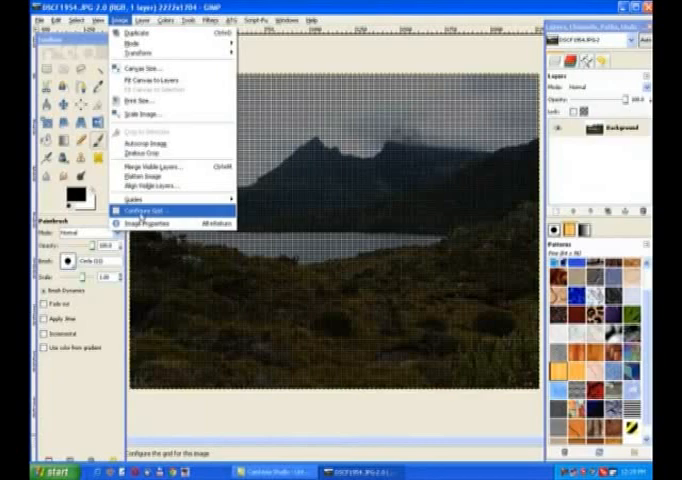
{"action": "left_click", "coordinate": [150, 213]}
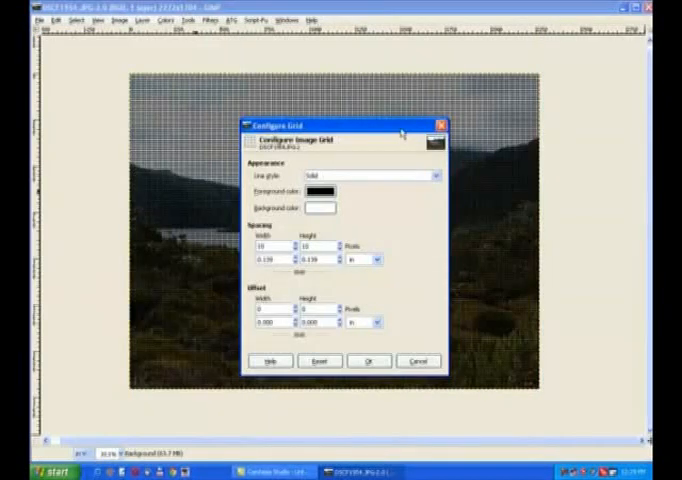
{"action": "left_click_drag", "start_coordinate": [340, 124], "coordinate": [260, 60]}
{"action": "type", "text": "757"}
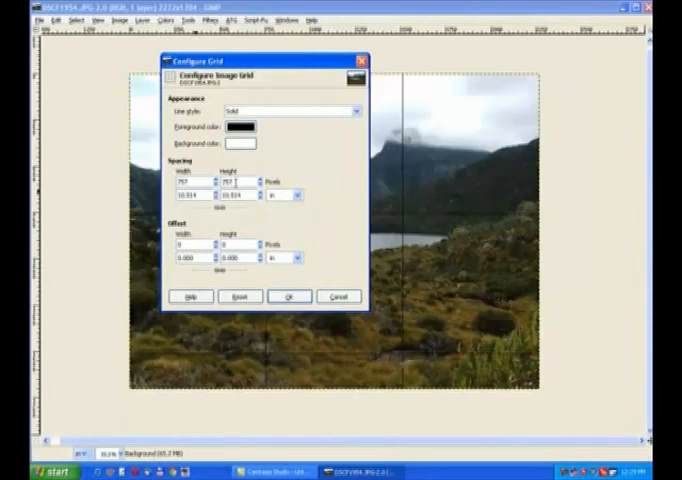
{"action": "left_click", "coordinate": [289, 296]}
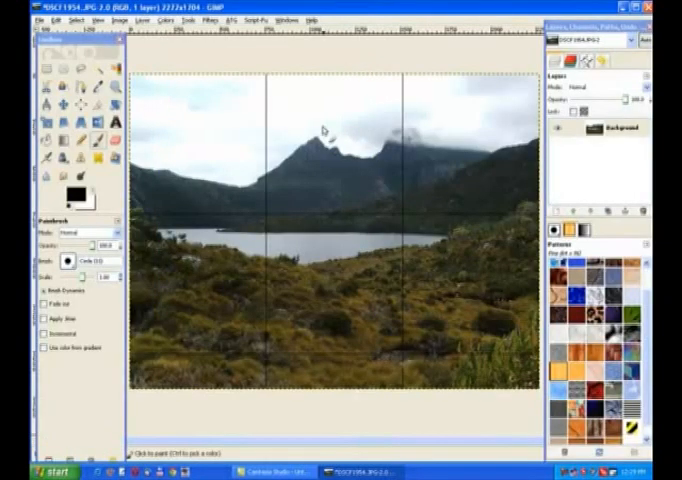
{"action": "mouse_move", "coordinate": [395, 80]}
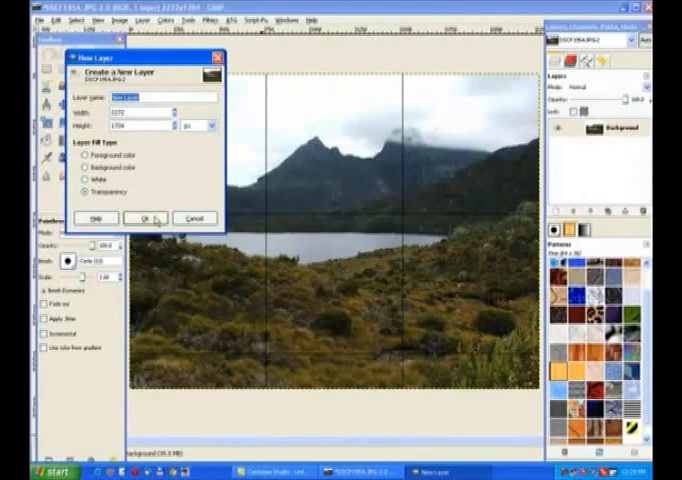
- Create a full-size layer filled with Transparency above the Background layer
{"action": "left_click", "coordinate": [146, 217]}
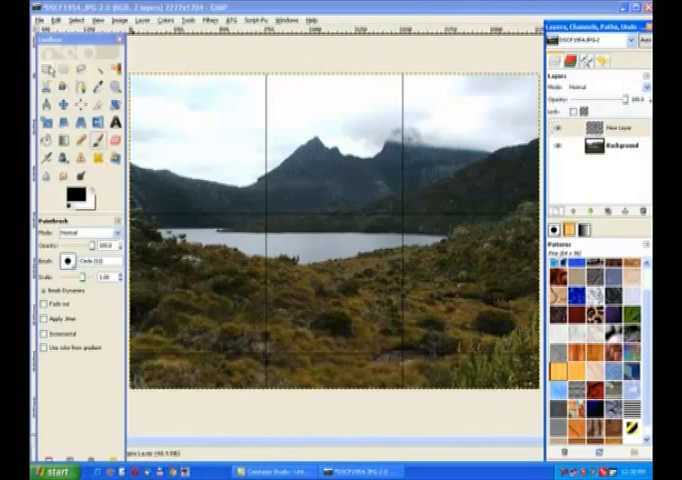
- Switch to Rectangle Select and drag a rectangular selection over the photo
{"action": "left_click", "coordinate": [47, 76]}
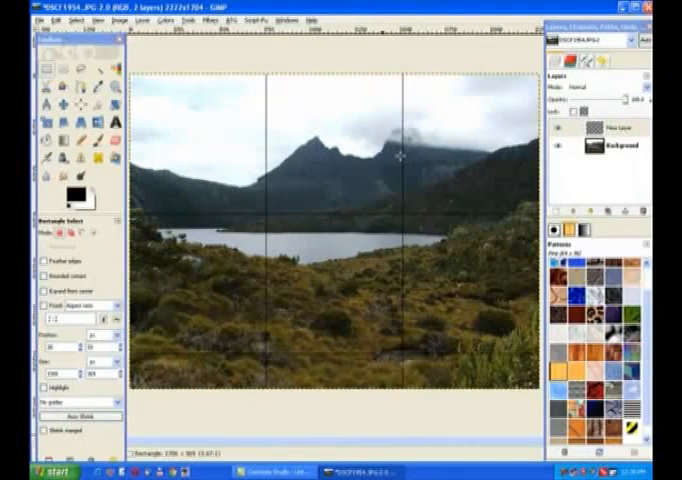
{"action": "left_click_drag", "start_coordinate": [405, 150], "coordinate": [535, 390]}
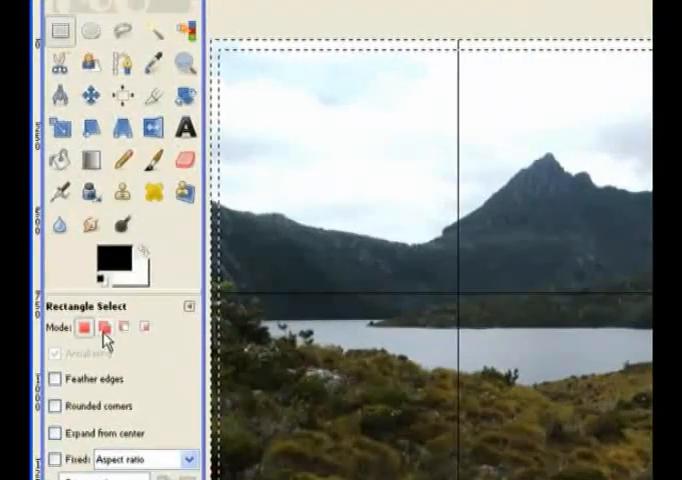
{"action": "mouse_move", "coordinate": [110, 328]}
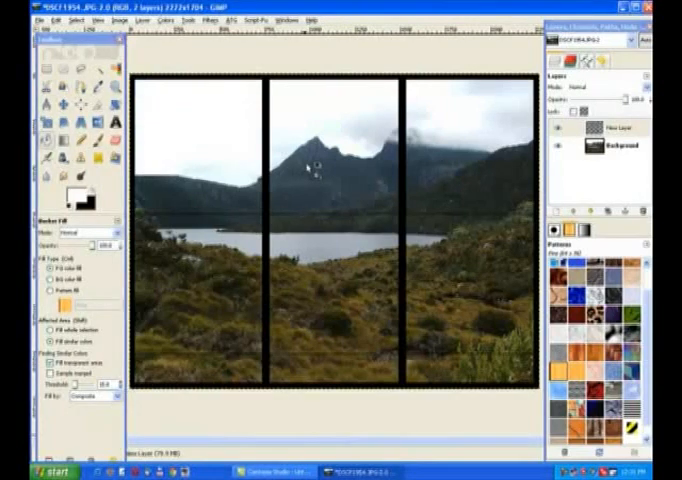
- Bucket-fill the black-bordered panels with white on the new layer
{"action": "left_click", "coordinate": [310, 150]}
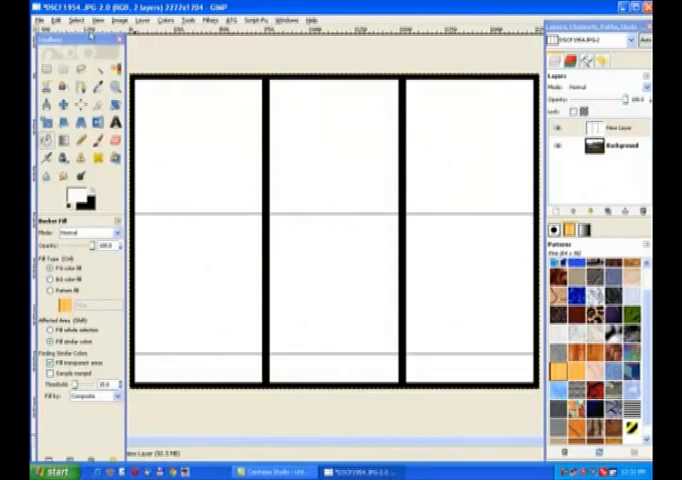
- Uncheck Show Grid in the View menu to hide the grid
{"action": "left_click", "coordinate": [94, 19]}
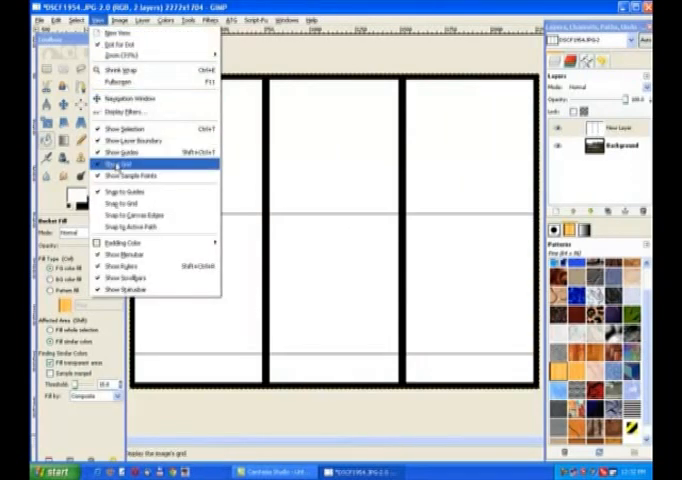
{"action": "left_click", "coordinate": [120, 160]}
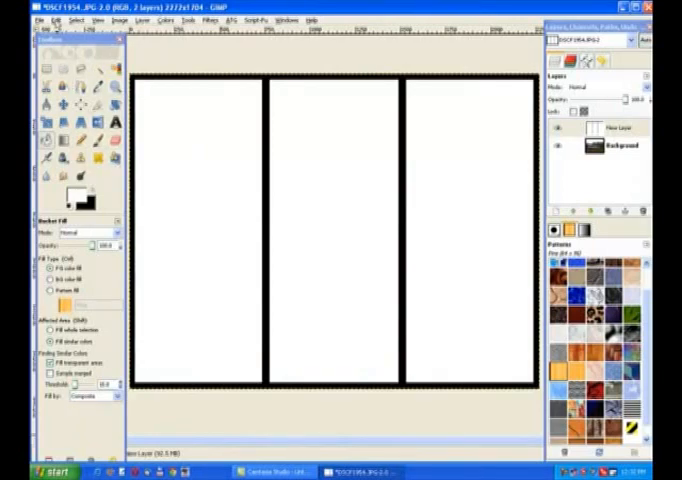
{"action": "left_click", "coordinate": [37, 19]}
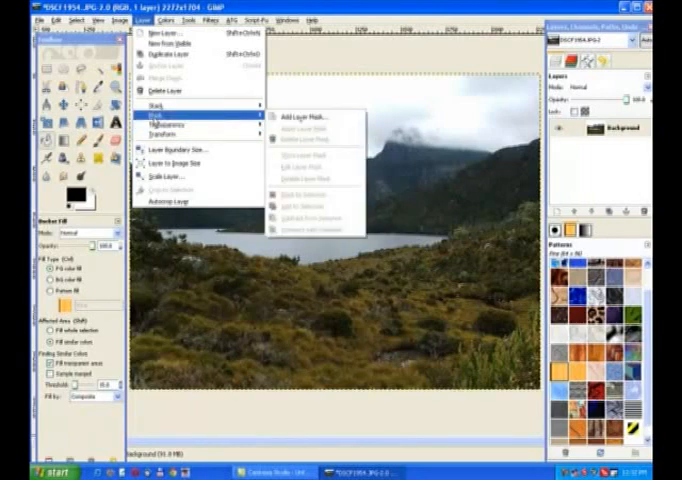
- Add a white full-opacity layer mask to the photo layer and paste the copied frame
{"action": "left_click", "coordinate": [292, 118]}
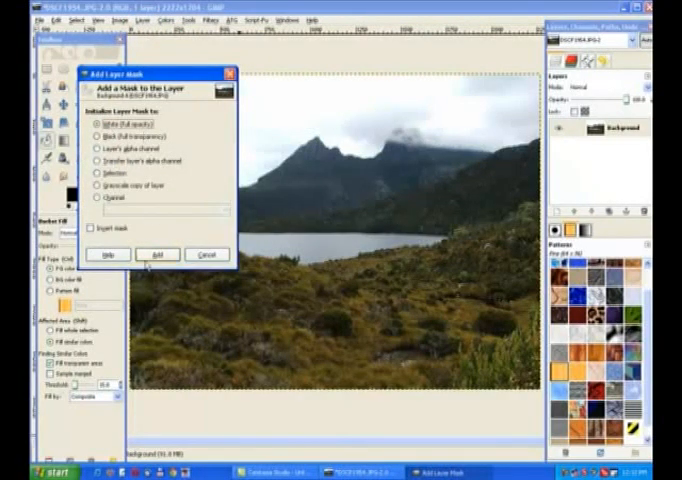
{"action": "left_click", "coordinate": [157, 253]}
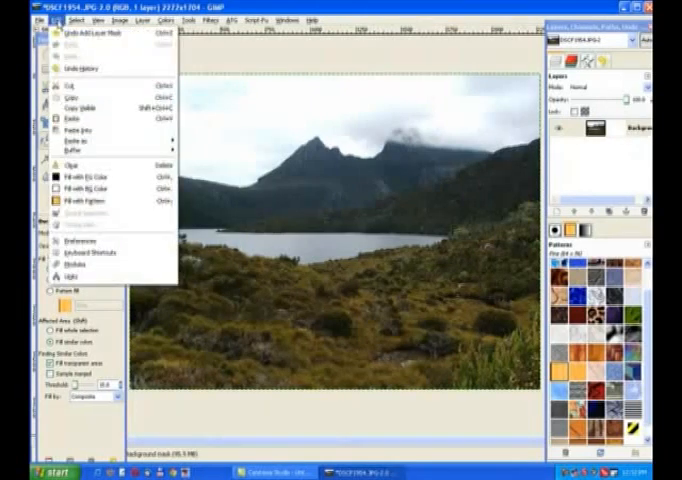
{"action": "mouse_move", "coordinate": [80, 120]}
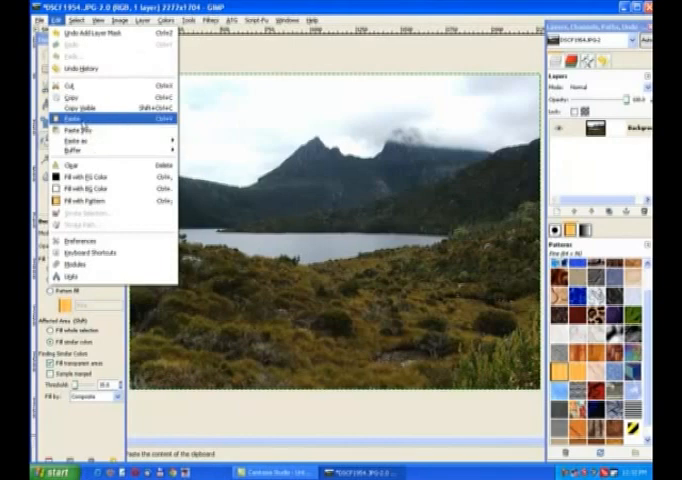
{"action": "left_click", "coordinate": [65, 117]}
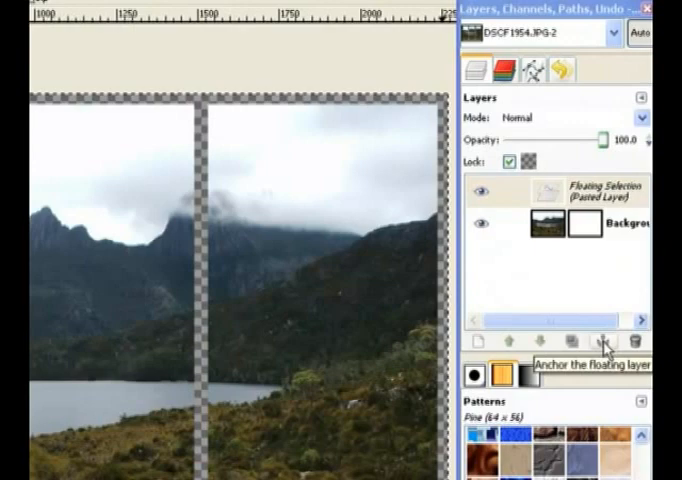
- Anchor the pasted frame into the mask and apply the layer mask
{"action": "left_click", "coordinate": [602, 342]}
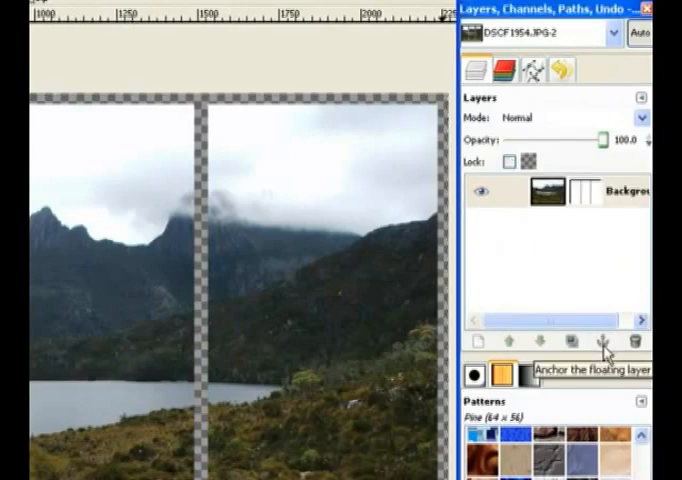
{"action": "left_click", "coordinate": [603, 340]}
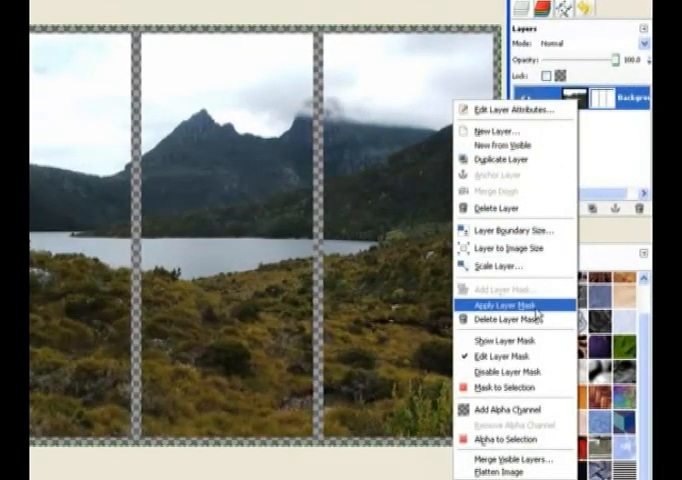
{"action": "left_click", "coordinate": [504, 302]}
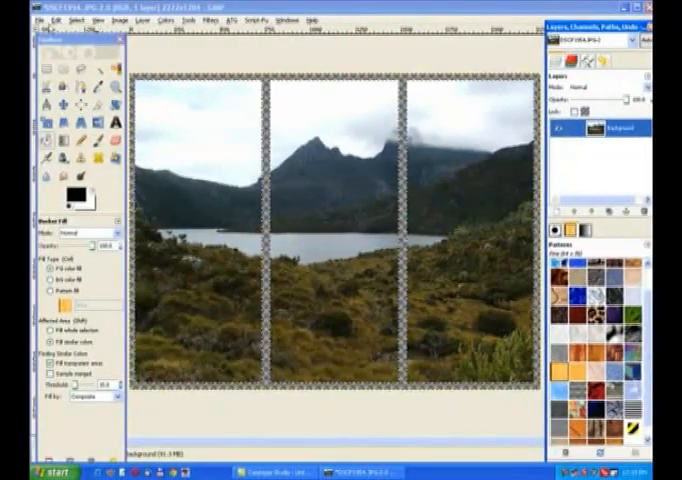
- Stroke the selection with a 15-pixel solid black line around the three panels
{"action": "left_click", "coordinate": [44, 18]}
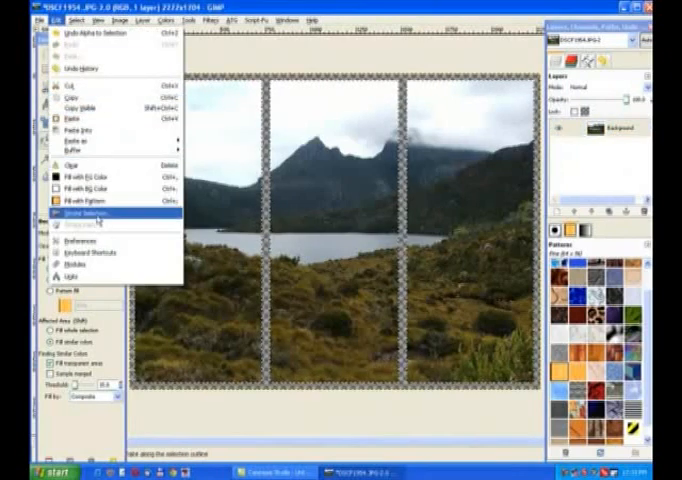
{"action": "left_click", "coordinate": [80, 212]}
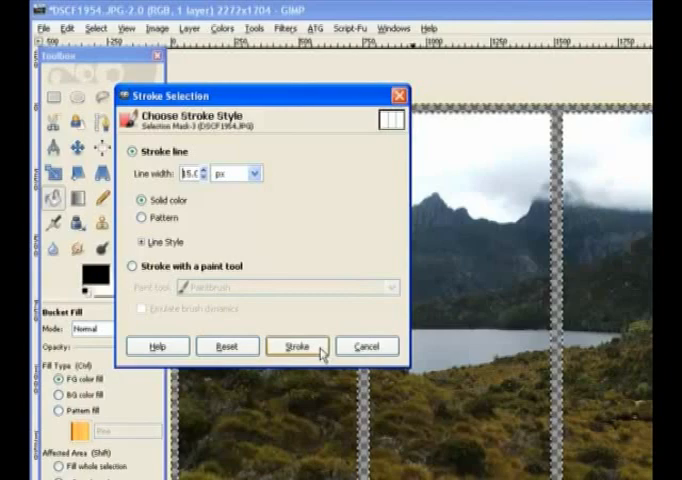
{"action": "left_click", "coordinate": [301, 345]}
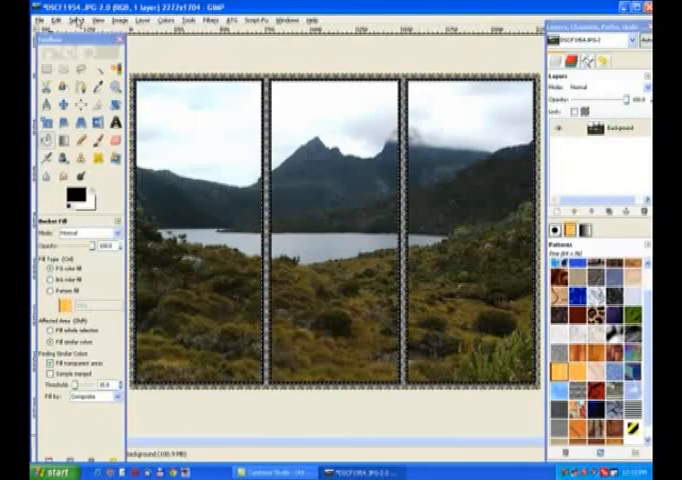
- Invert the selection from the Select menu so the three photo panels are selected
{"action": "left_click", "coordinate": [63, 18]}
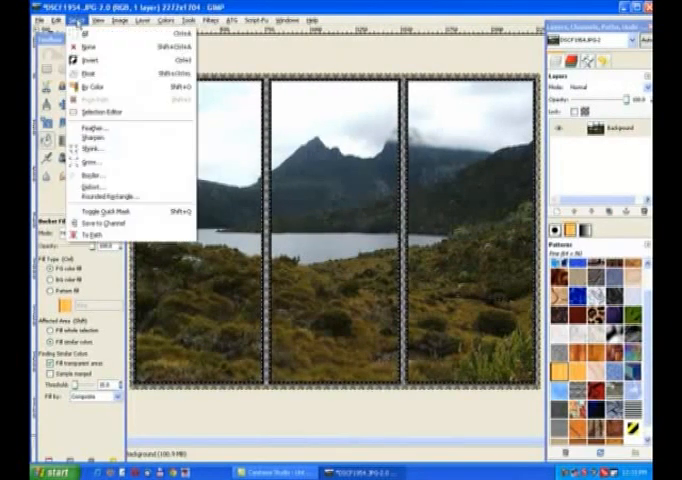
{"action": "mouse_move", "coordinate": [90, 60]}
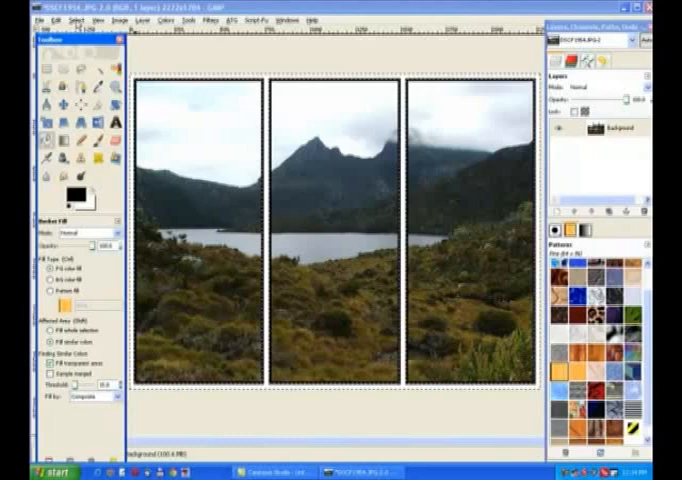
{"action": "left_click", "coordinate": [51, 17]}
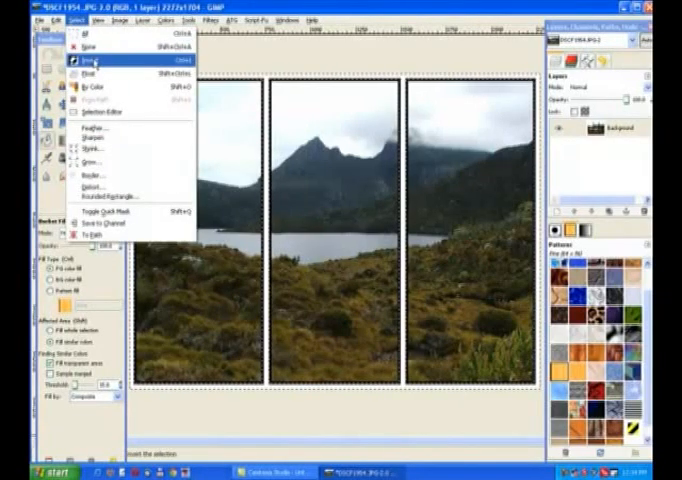
{"action": "left_click", "coordinate": [88, 62]}
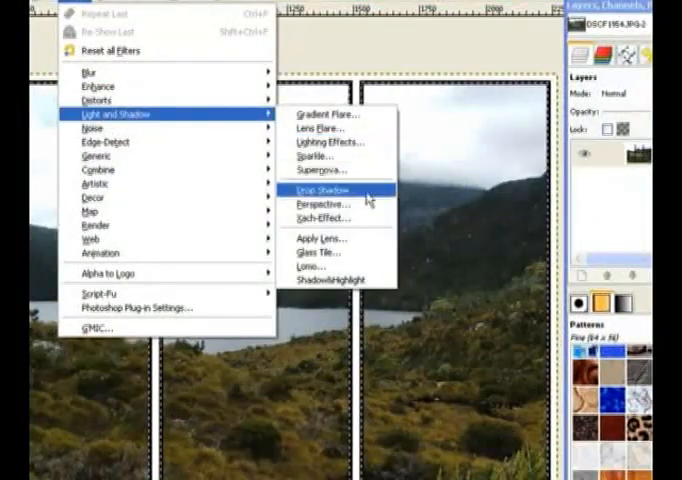
- Apply a Drop Shadow with offsets X and Y of 20 and blur 15
{"action": "left_click", "coordinate": [322, 188]}
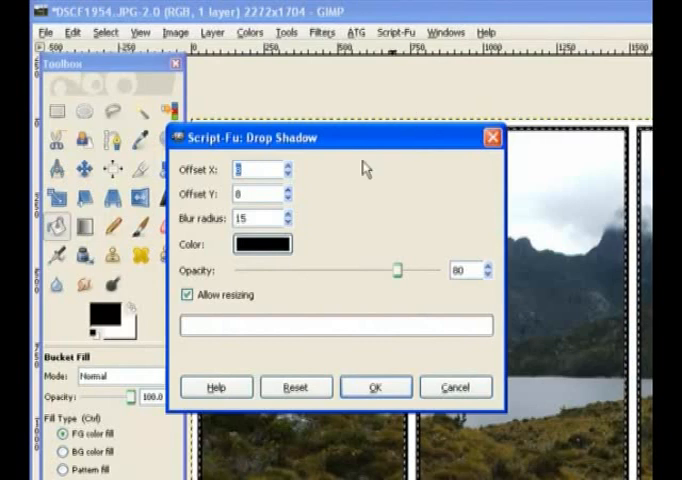
{"action": "left_click", "coordinate": [287, 165]}
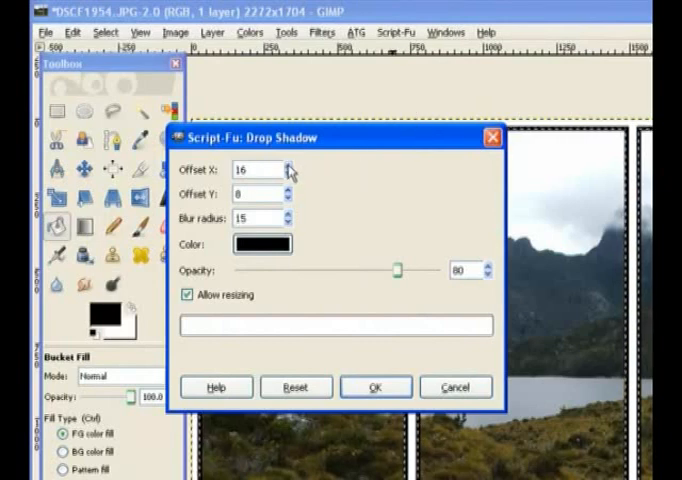
{"action": "left_click", "coordinate": [288, 165]}
{"action": "type", "text": "20"}
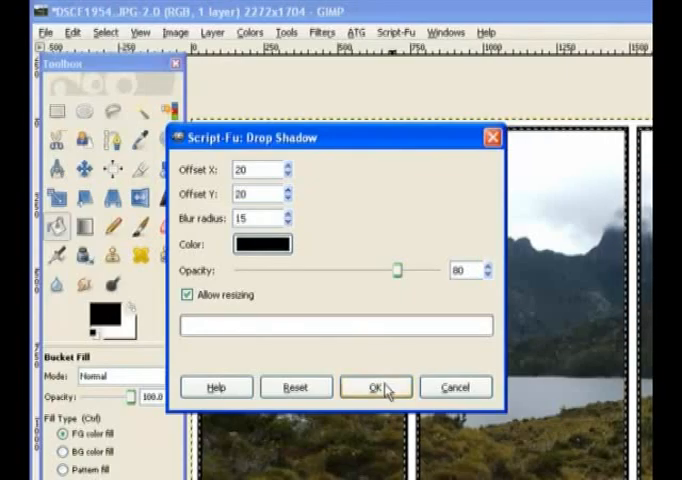
{"action": "left_click", "coordinate": [372, 387]}
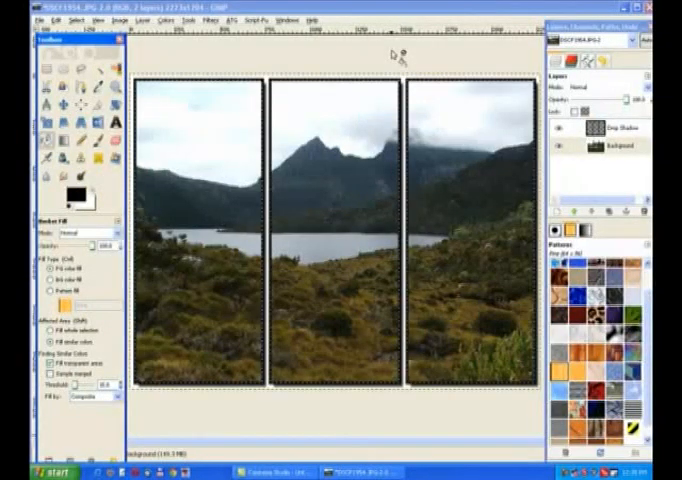
{"action": "mouse_move", "coordinate": [290, 85]}
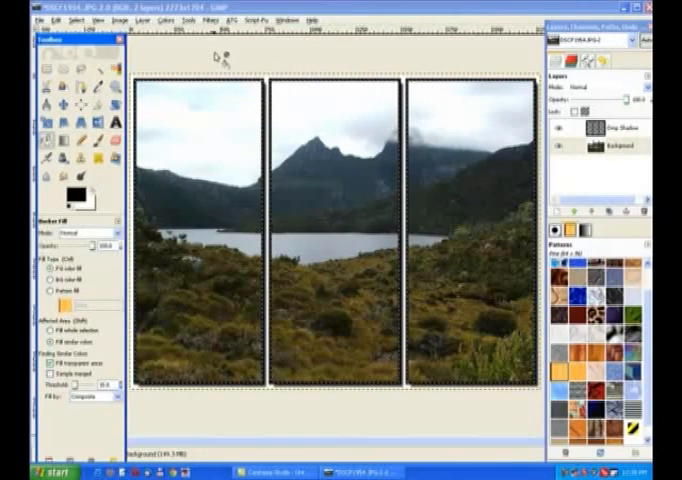
- Flatten the Drop Shadow layer into the image and hide the docks to view it
{"action": "left_click", "coordinate": [46, 17]}
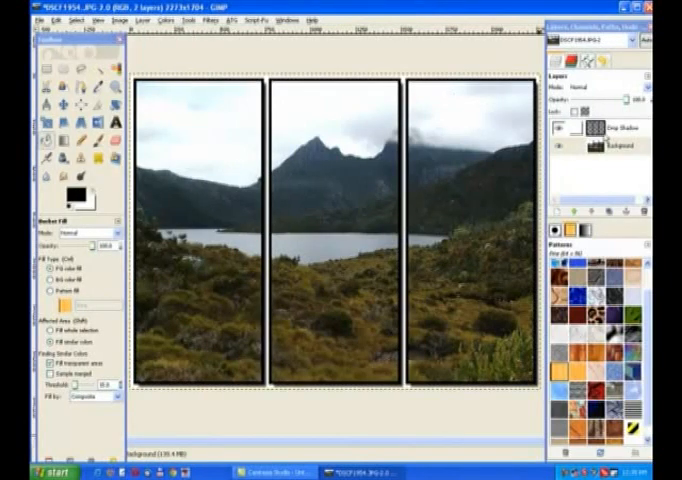
{"action": "right_click", "coordinate": [583, 137]}
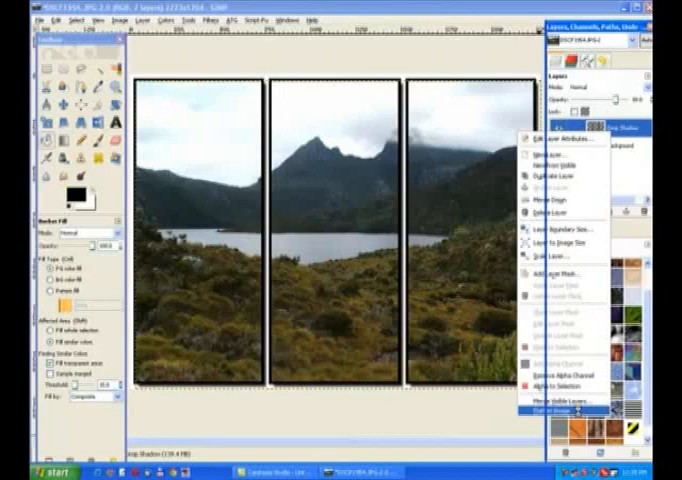
{"action": "left_click", "coordinate": [562, 412]}
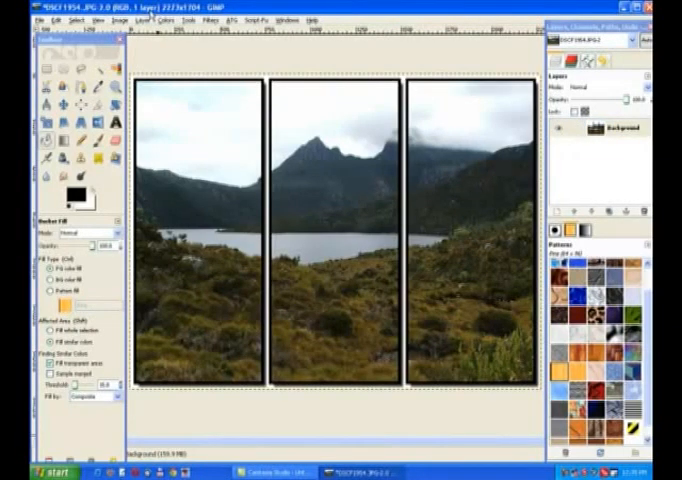
{"action": "key", "text": "Tab"}
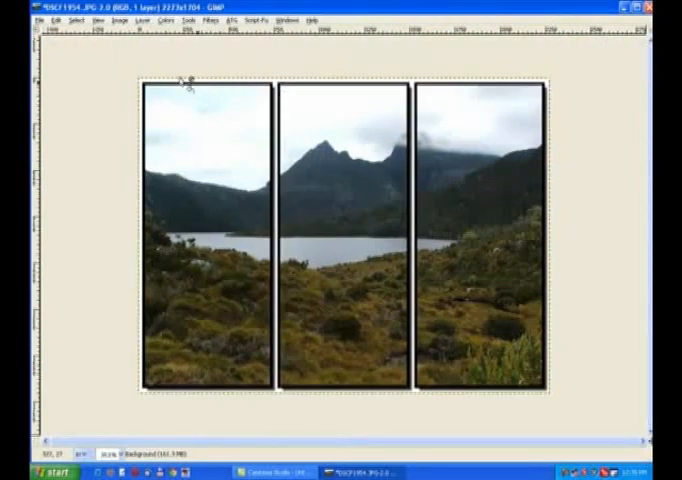
{"action": "mouse_move", "coordinate": [220, 170]}
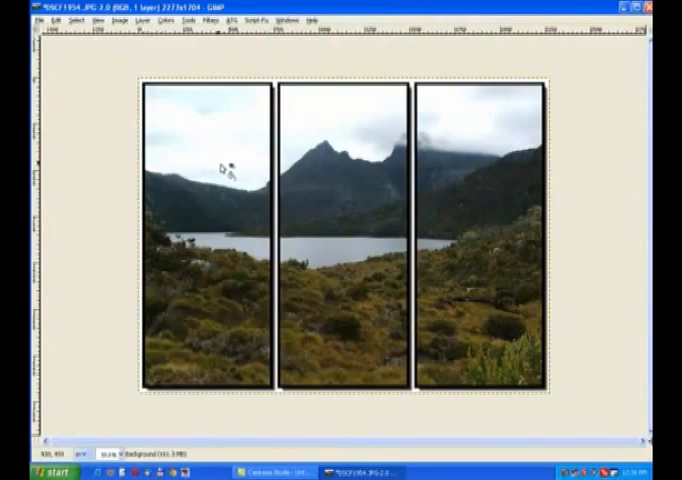
{"action": "mouse_move", "coordinate": [610, 90]}
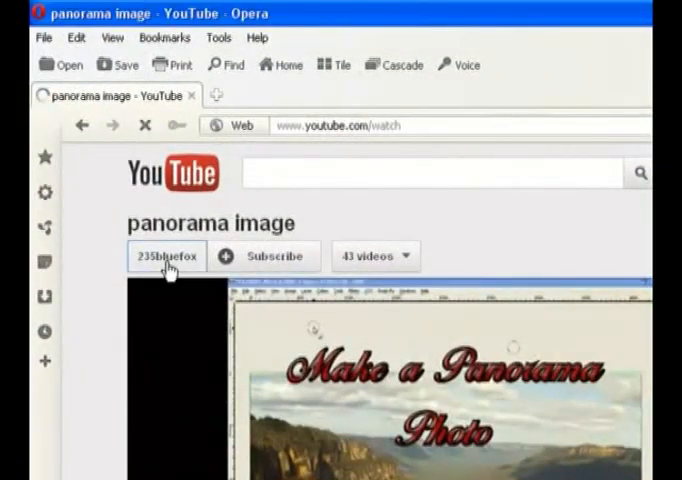
- Go to the channel's tutorial site and scroll to the Triptych PDF guide
{"action": "left_click", "coordinate": [165, 256]}
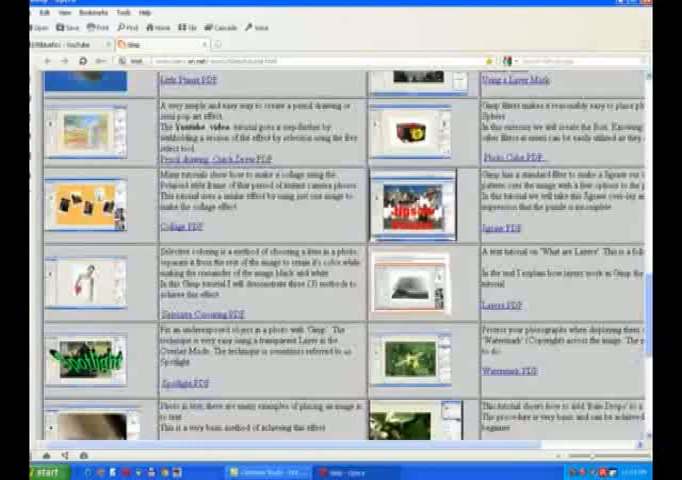
{"action": "scroll", "scroll_direction": "down", "scroll_amount": 3}
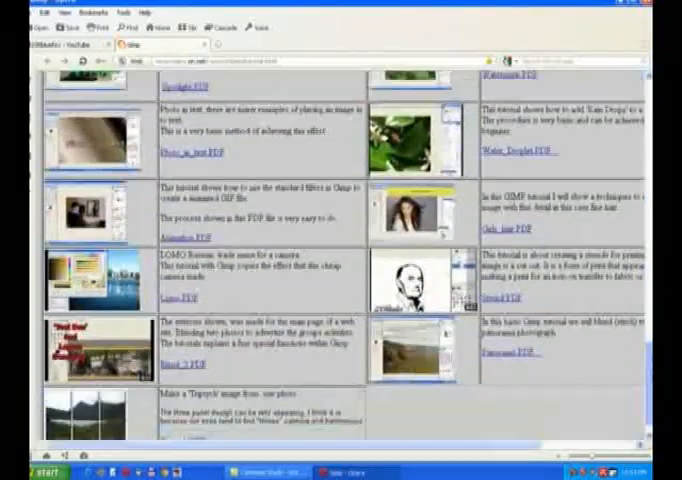